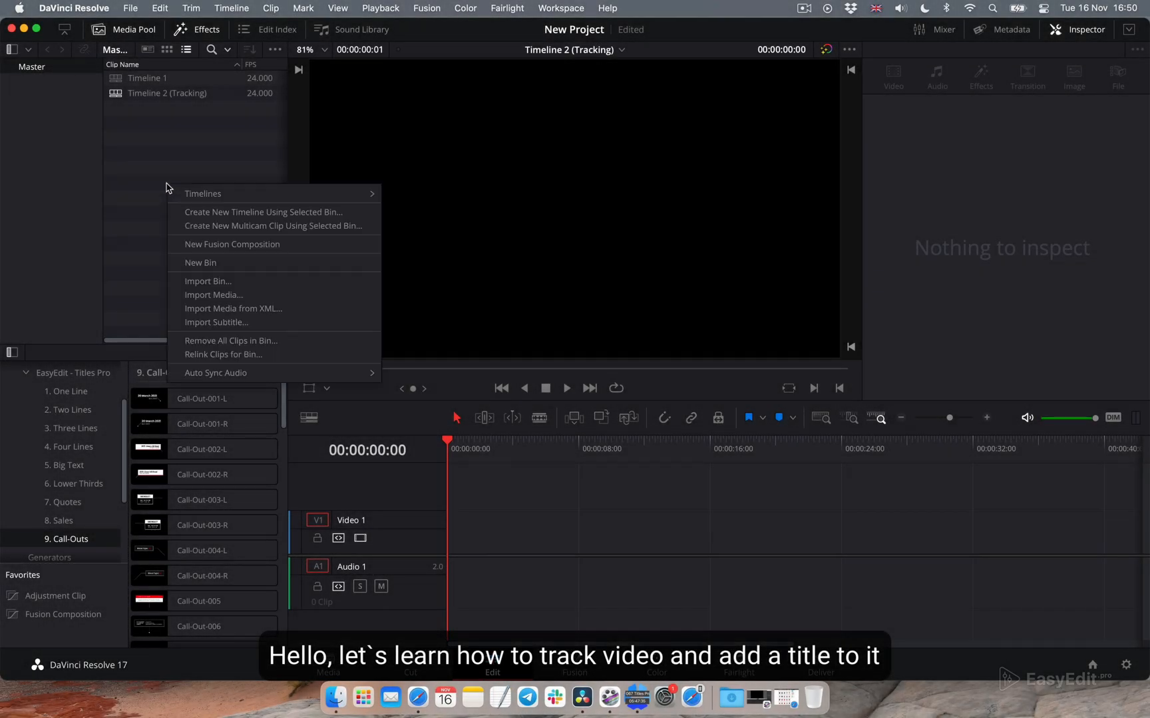
pyautogui.moveTo(213, 295)
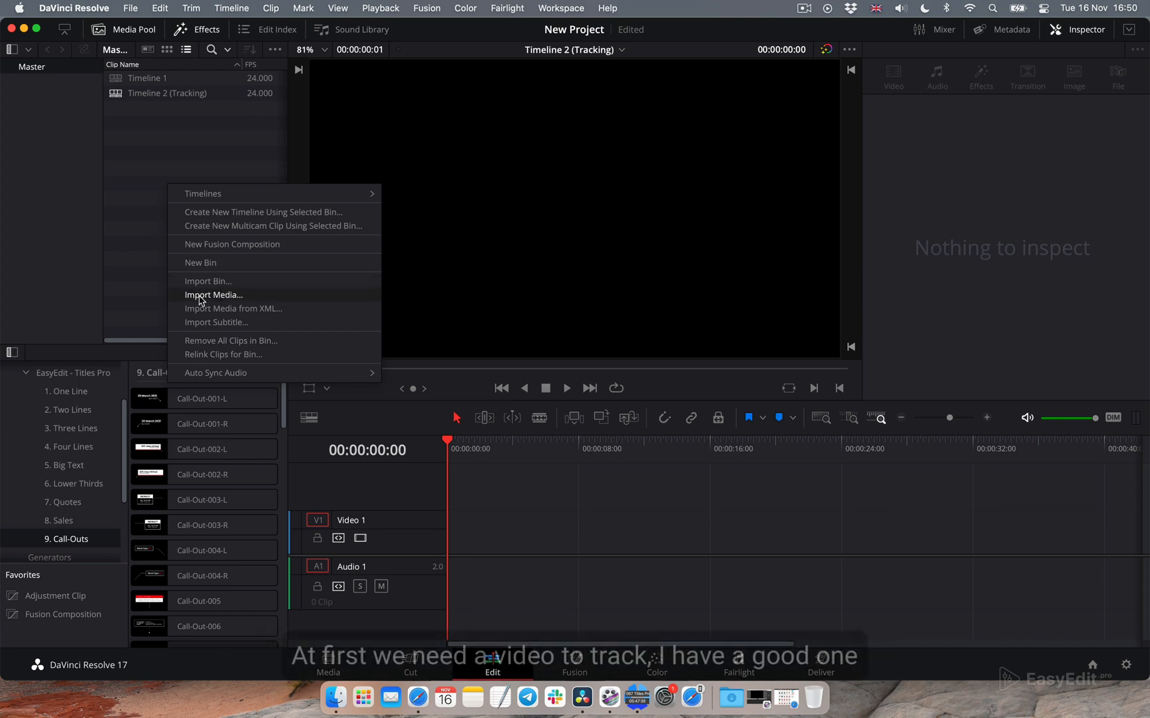
# Step: Import forest road.mp4 from the tracking folder and scrub through the clip on the timeline
pyautogui.click(213, 295)
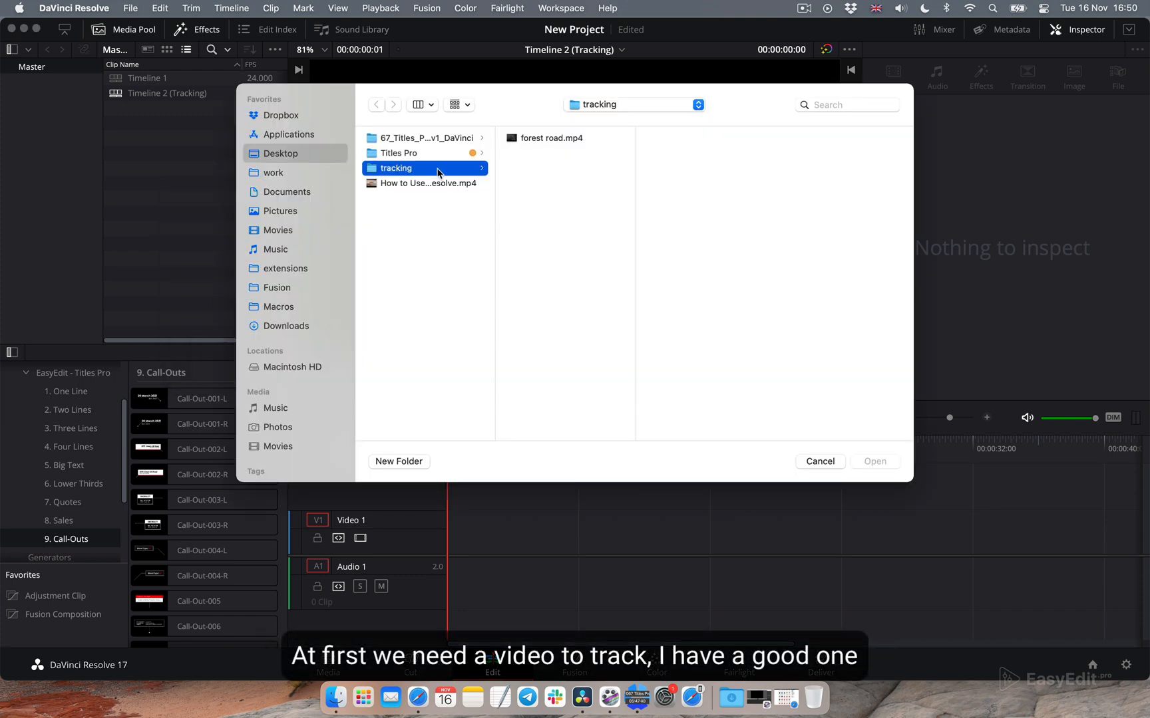
pyautogui.click(552, 138)
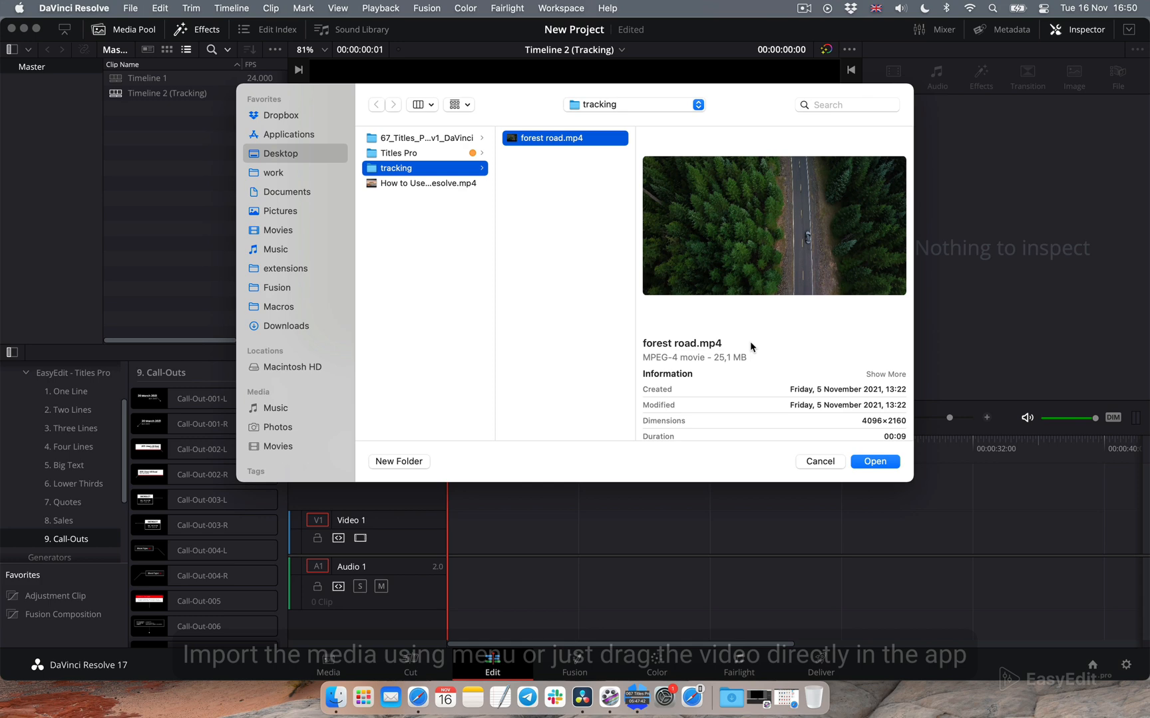
pyautogui.click(874, 461)
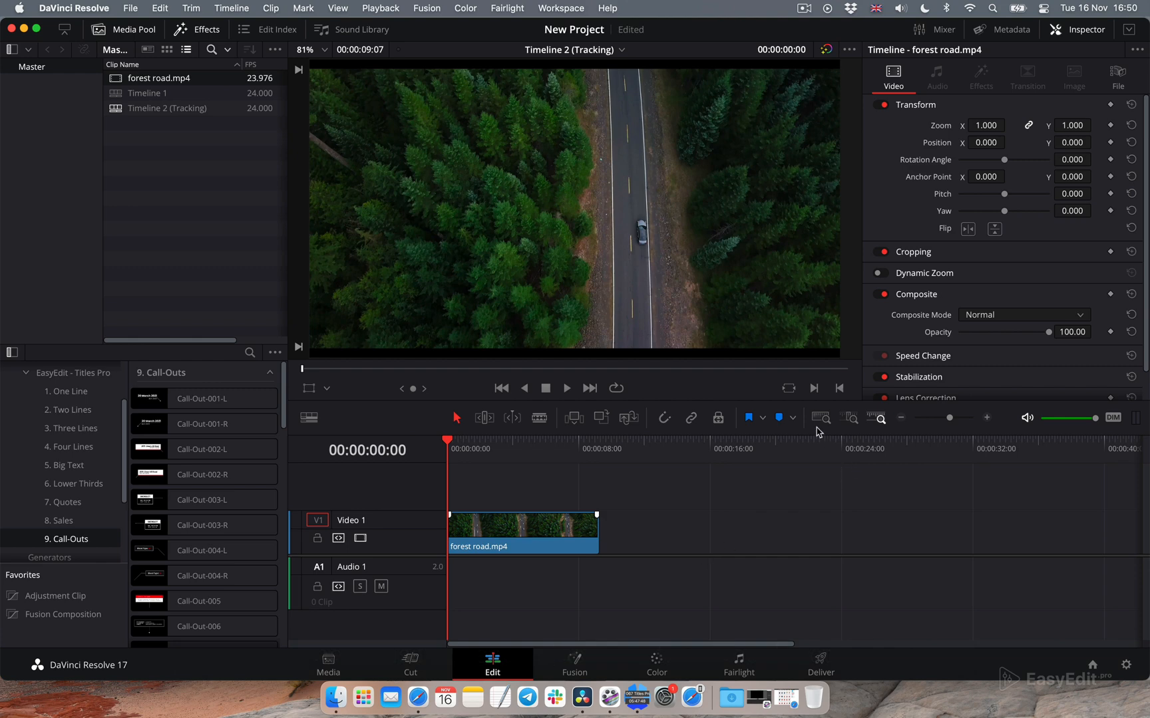
pyautogui.click(525, 448)
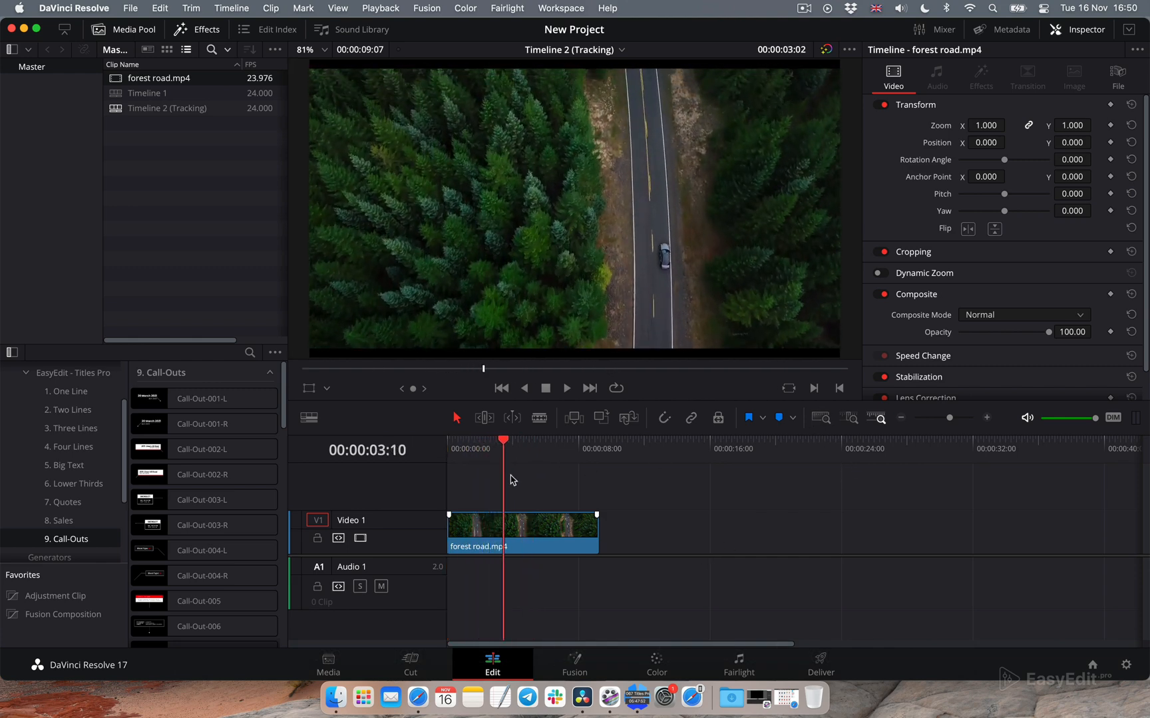
pyautogui.click(601, 440)
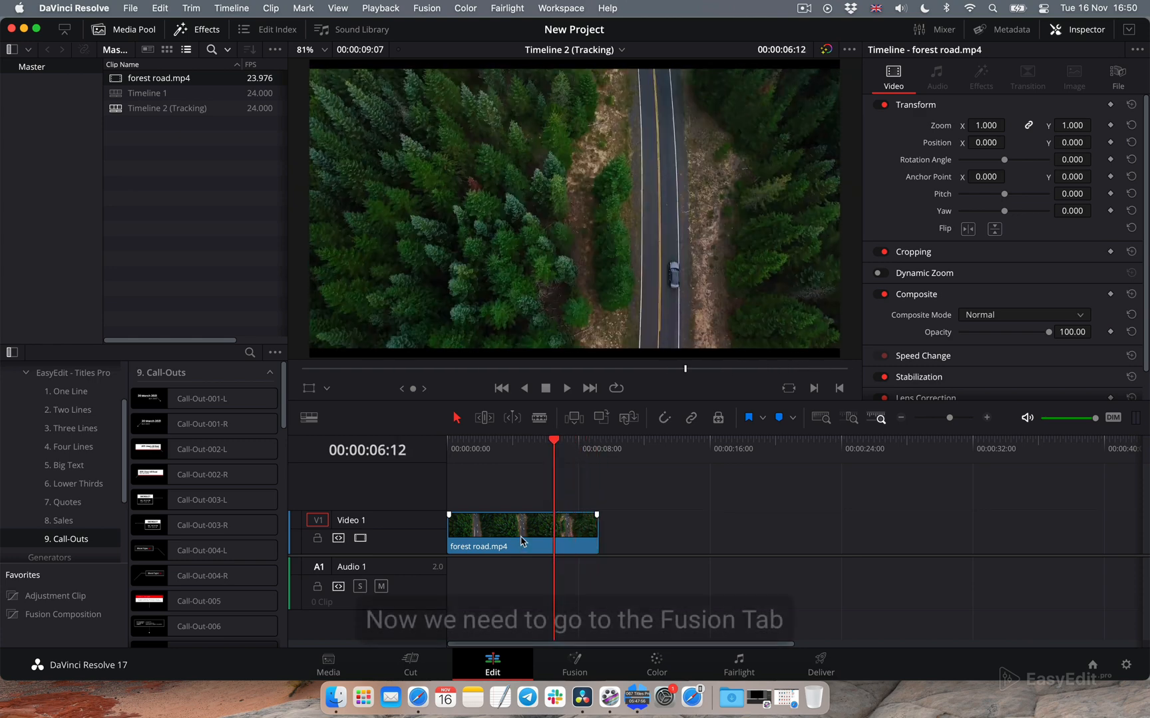
# Step: Open the forest road clip on the Fusion page and select its MediaIn1 and MediaOut1 nodes
pyautogui.rightClick(520, 531)
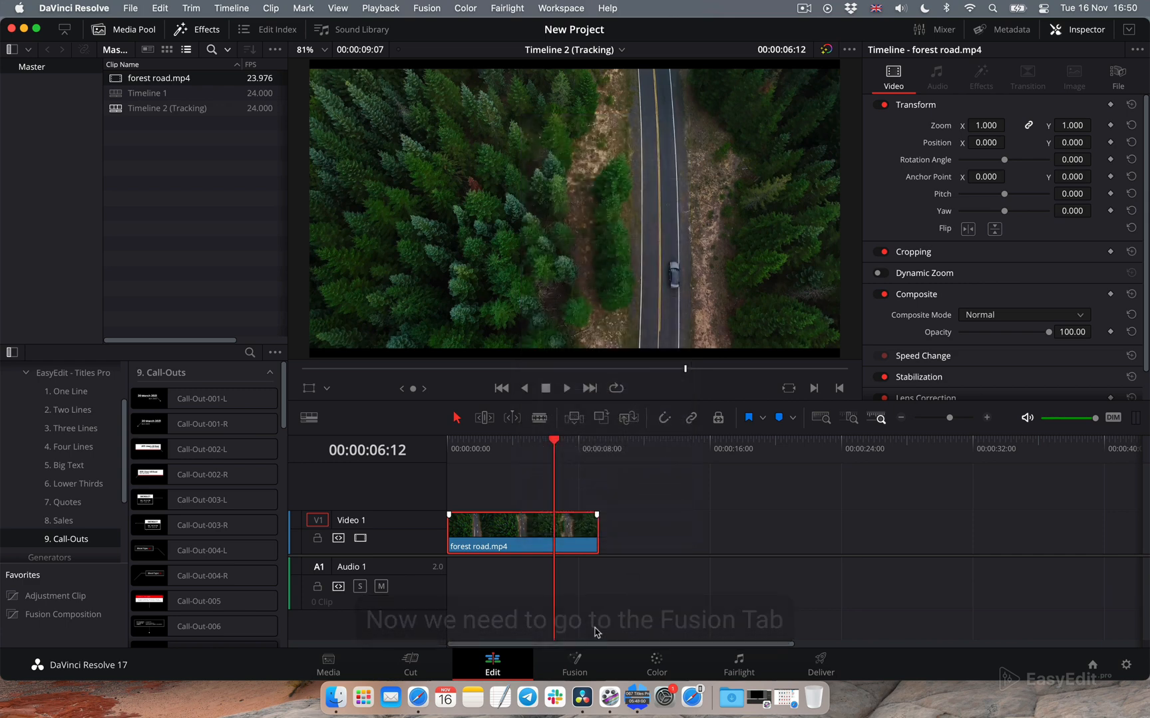
pyautogui.click(574, 663)
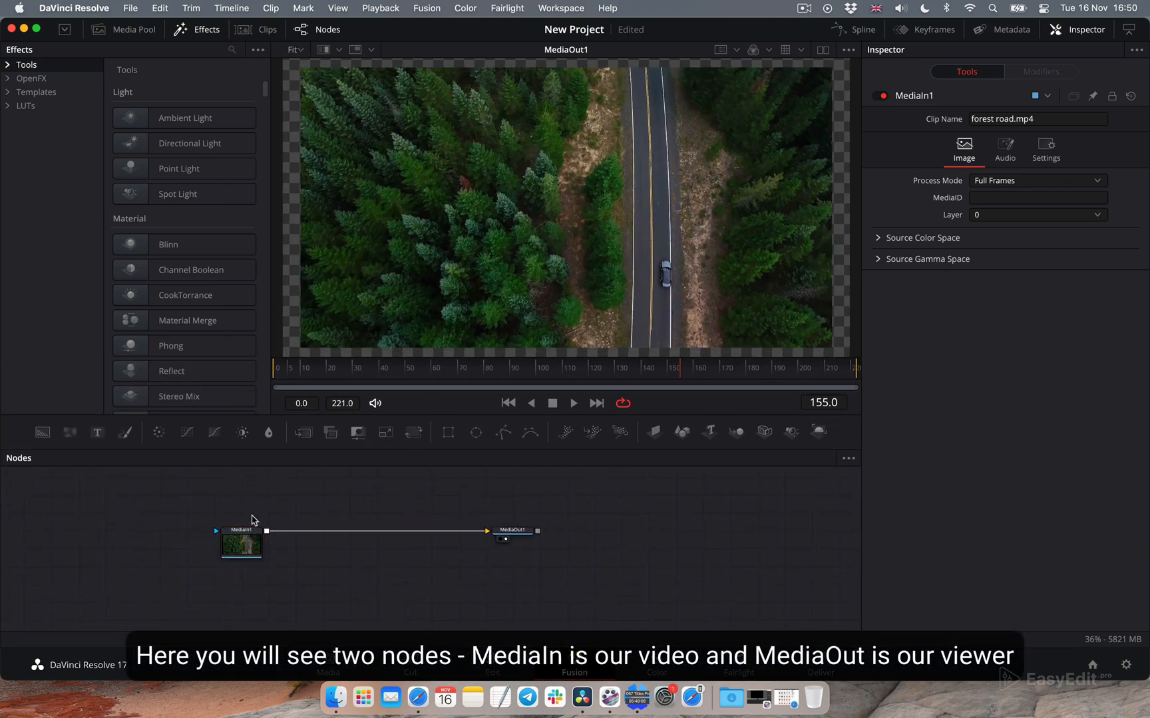
pyautogui.click(240, 543)
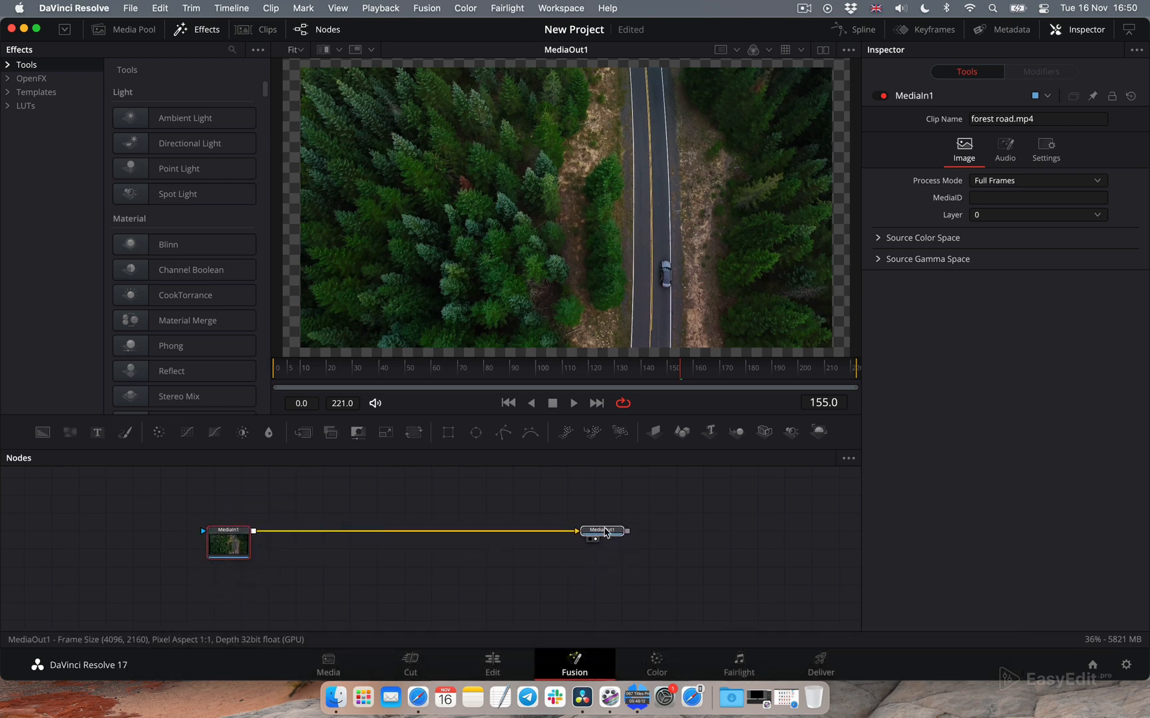
pyautogui.click(601, 530)
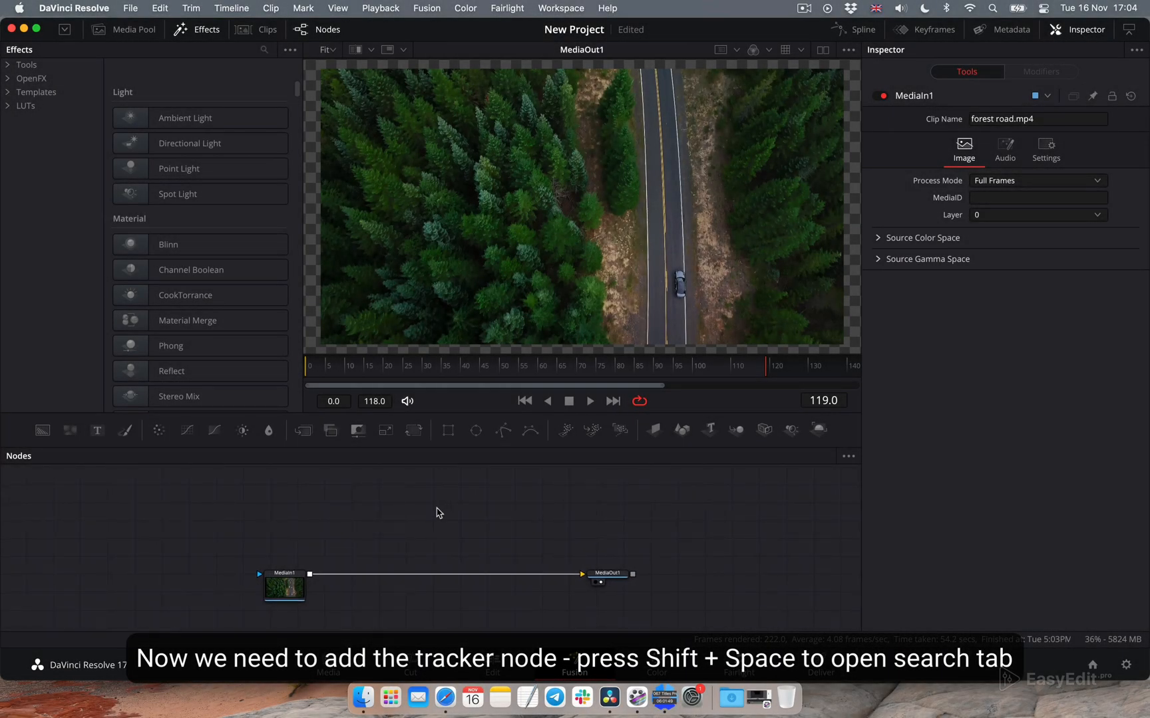
# Step: Search for 'tracke' and add a Tracker node between MediaIn1 and MediaOut1
pyautogui.write('tracke')
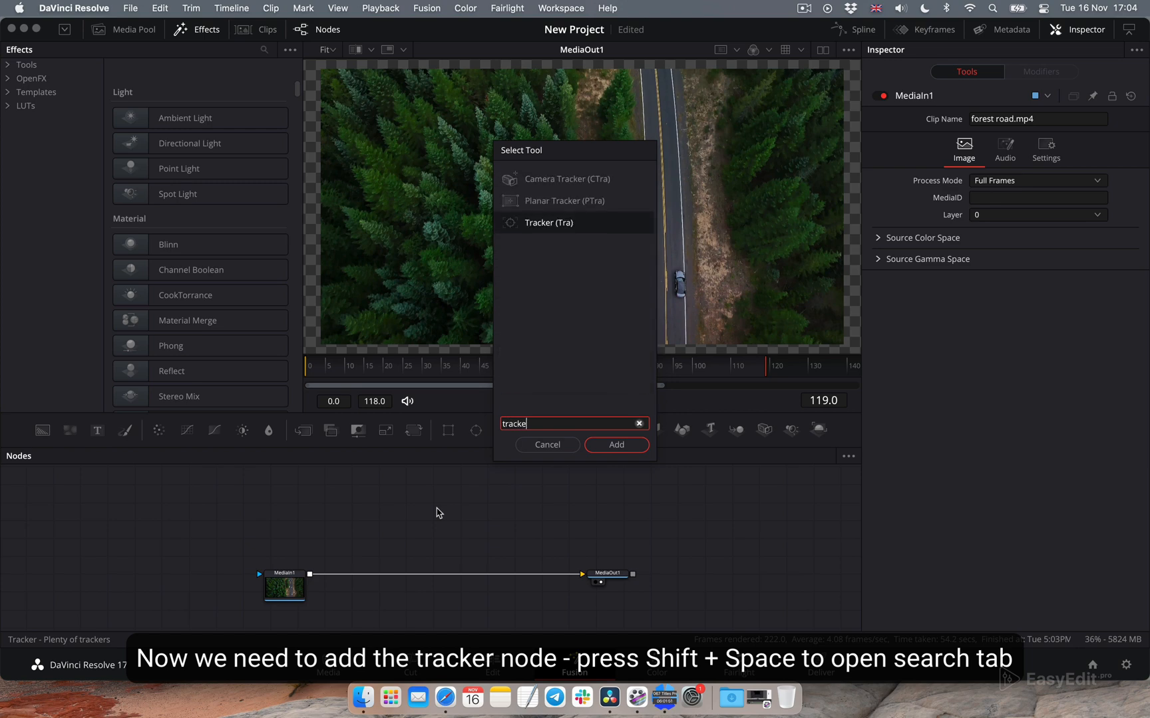
pyautogui.click(615, 444)
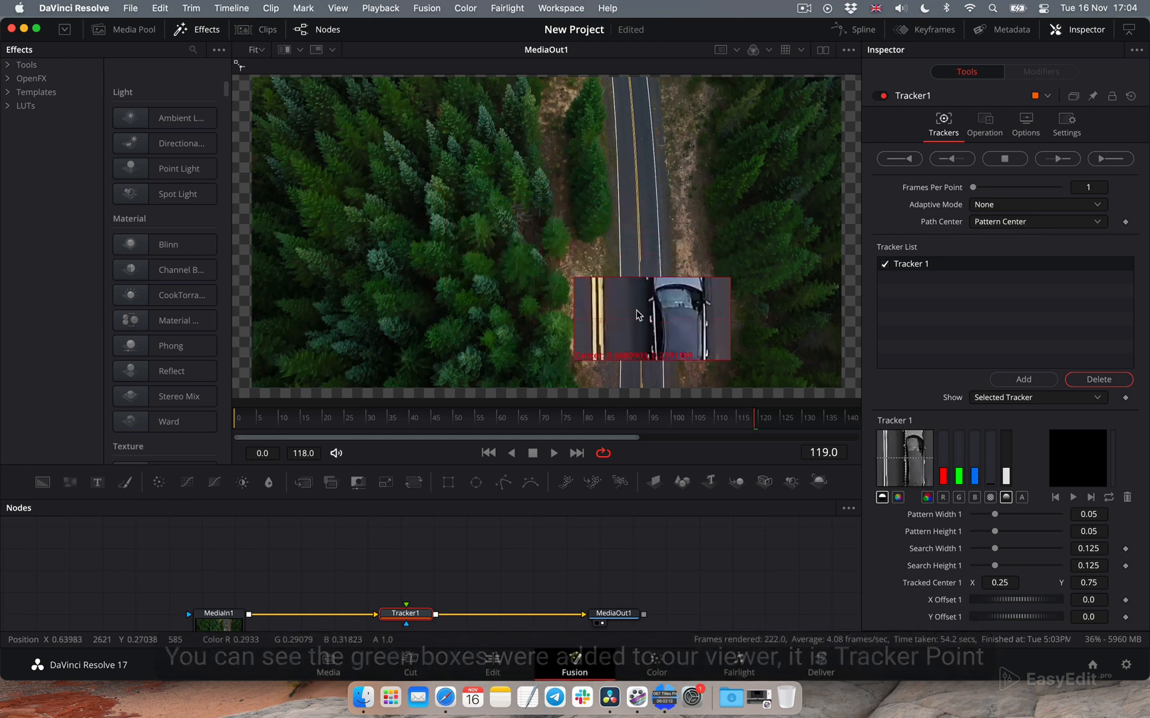
# Step: At an early frame, set Tracker1 on the car with smaller pattern and search boxes
pyautogui.click(488, 453)
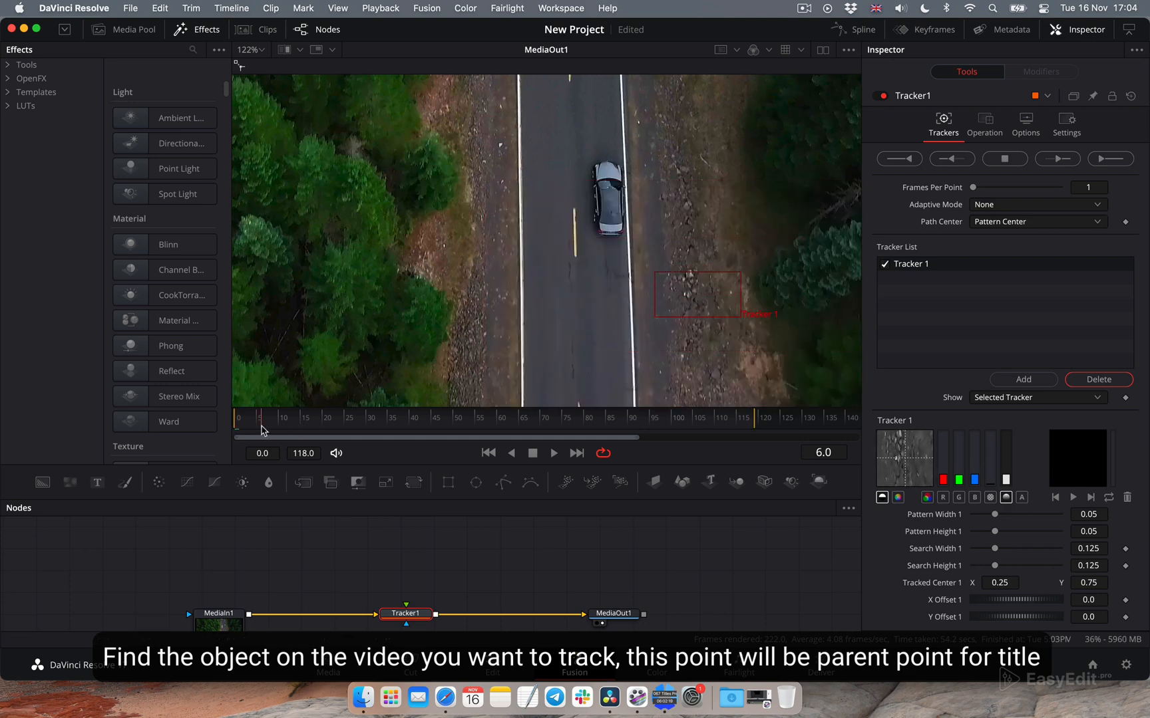
pyautogui.click(488, 453)
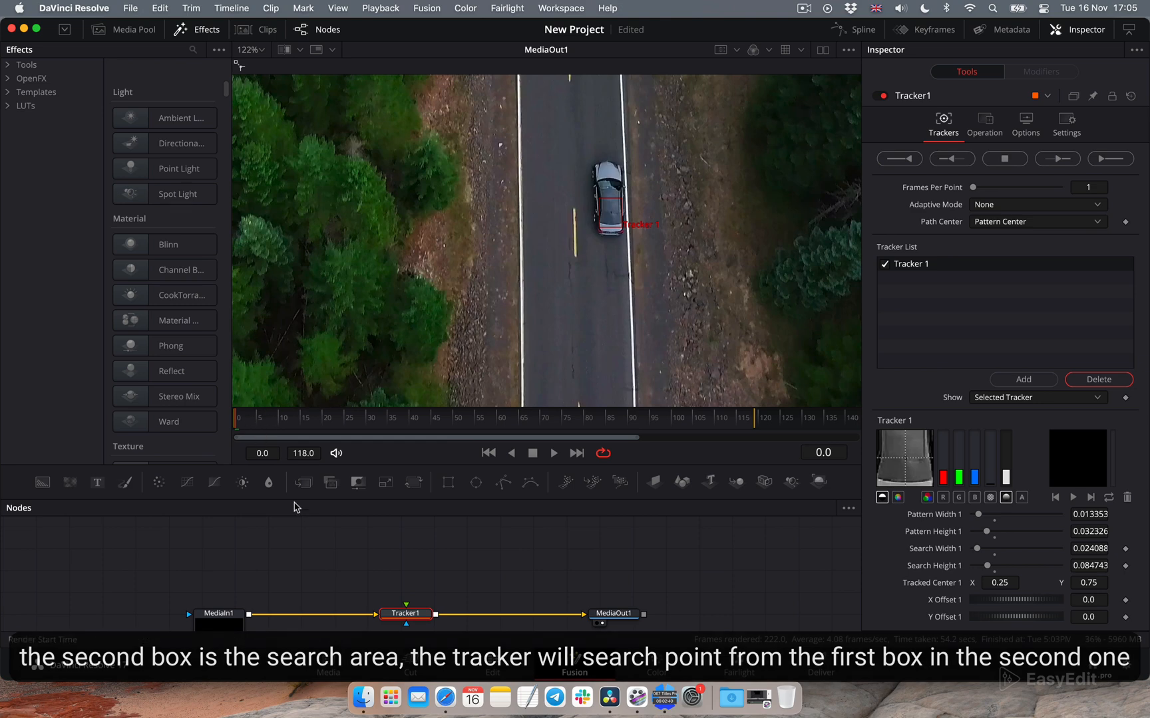
# Step: Track the car forward through frame 118, dismiss the completion notice, and review the track
pyautogui.click(1109, 158)
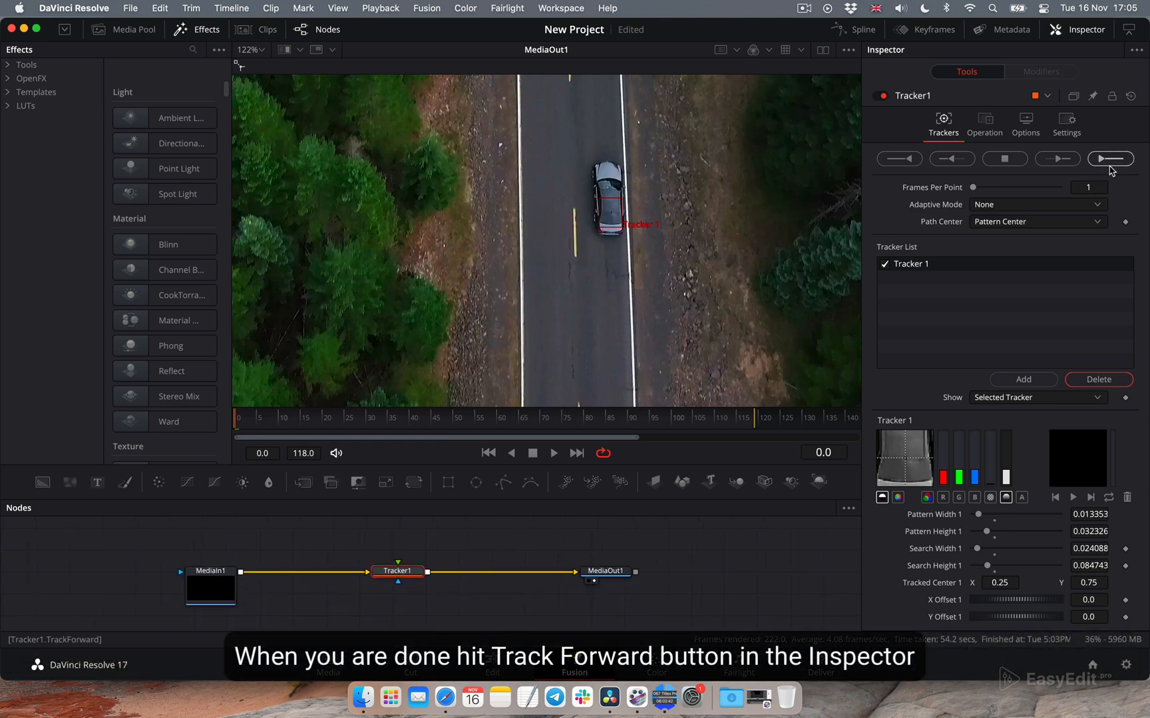
pyautogui.click(1108, 158)
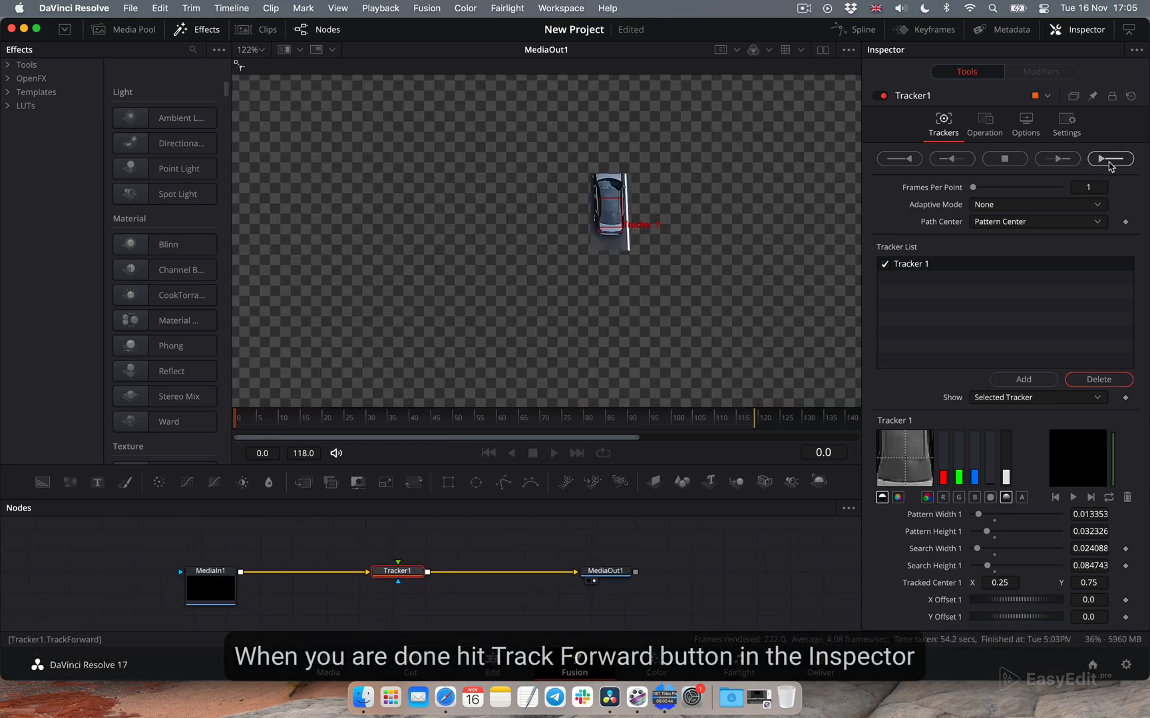
pyautogui.click(1108, 159)
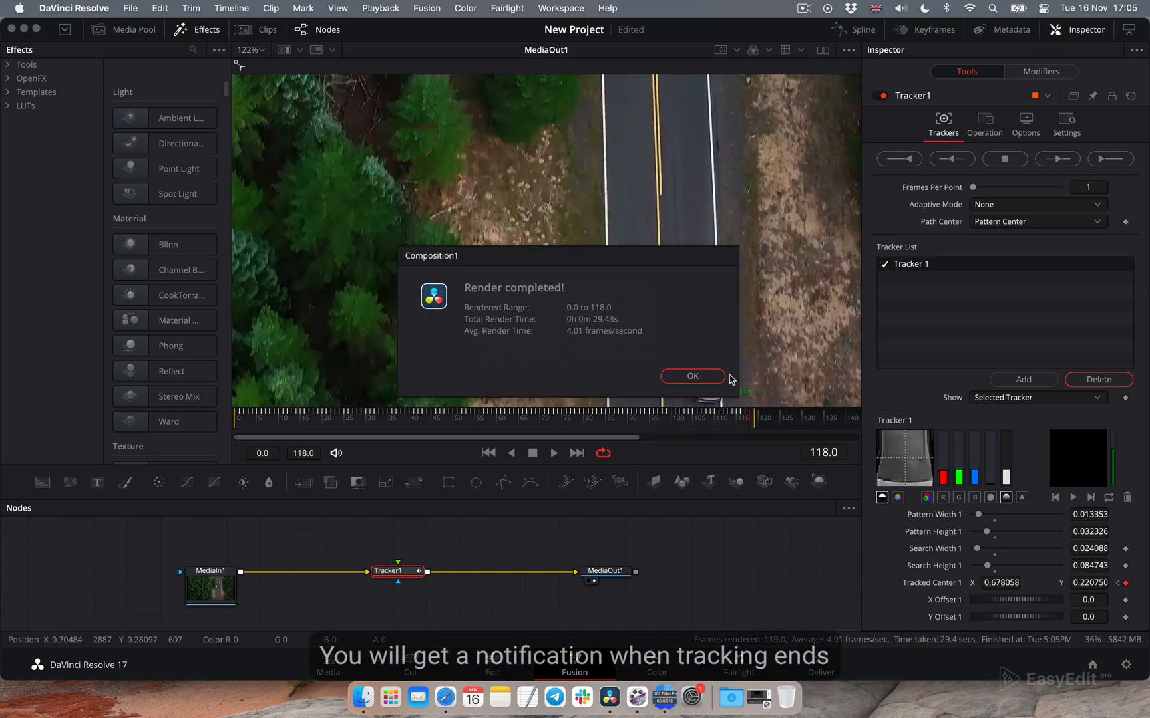
pyautogui.click(691, 376)
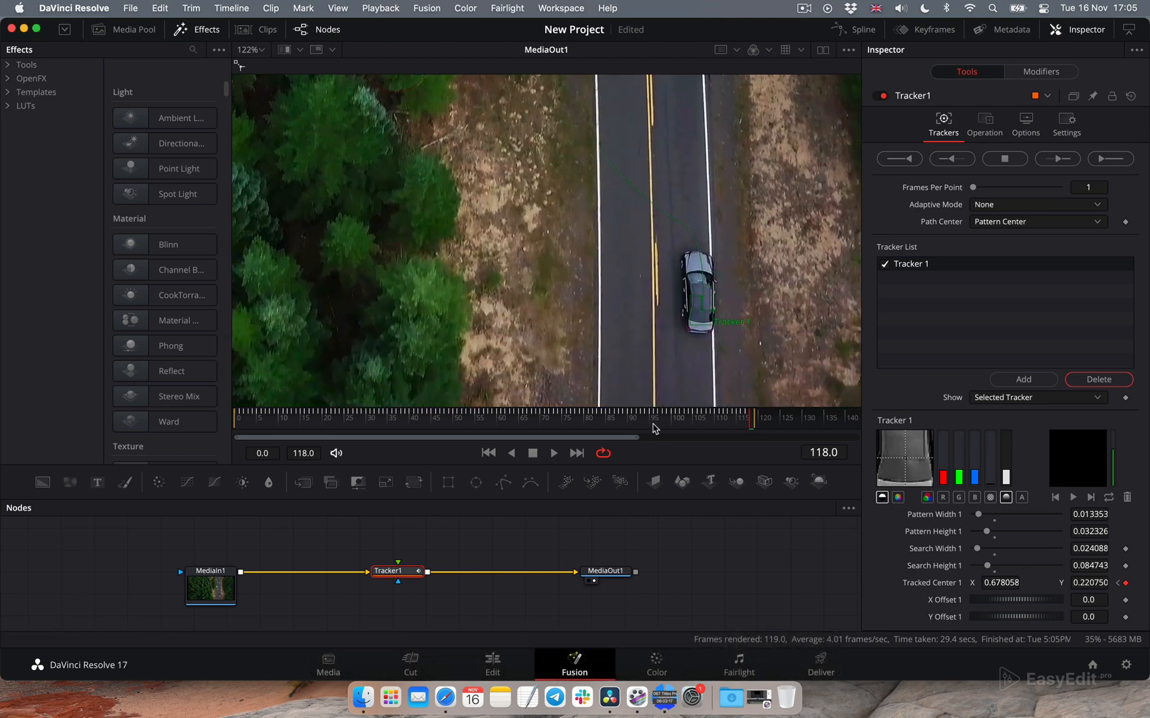
pyautogui.click(292, 420)
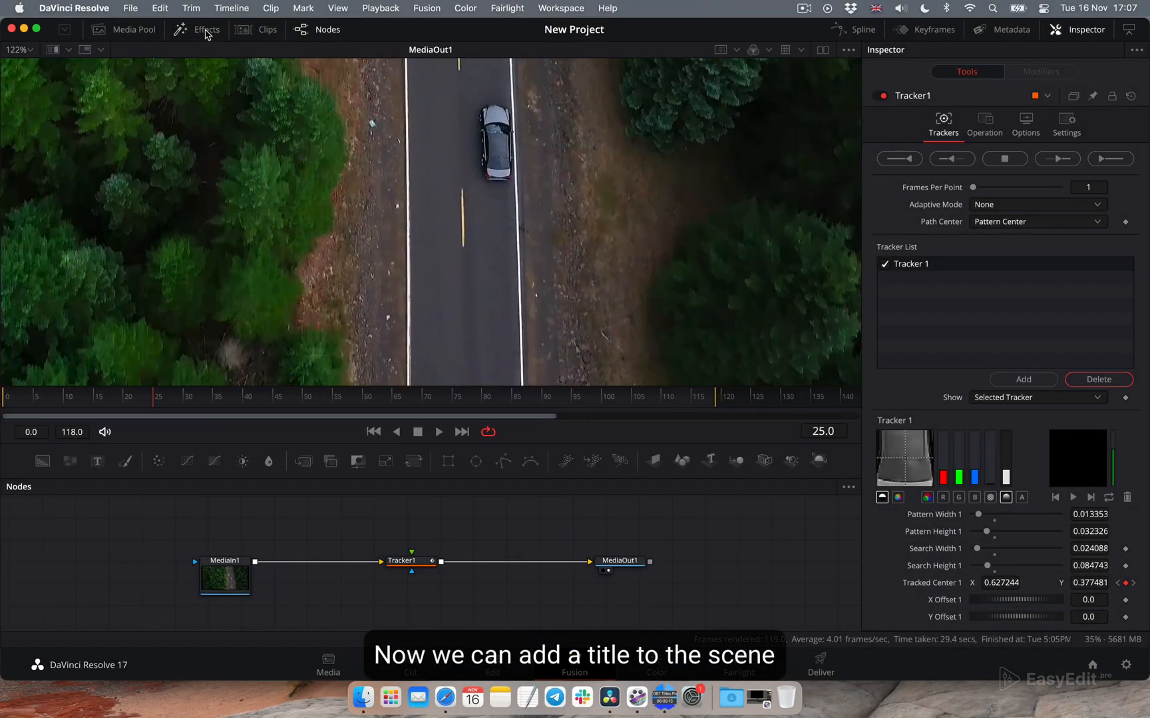
# Step: Browse Effects to Templates > Edit > Titles > EasyEdit - Titles Pro > 9. Call-Outs for Call-Out-011-L
pyautogui.click(207, 29)
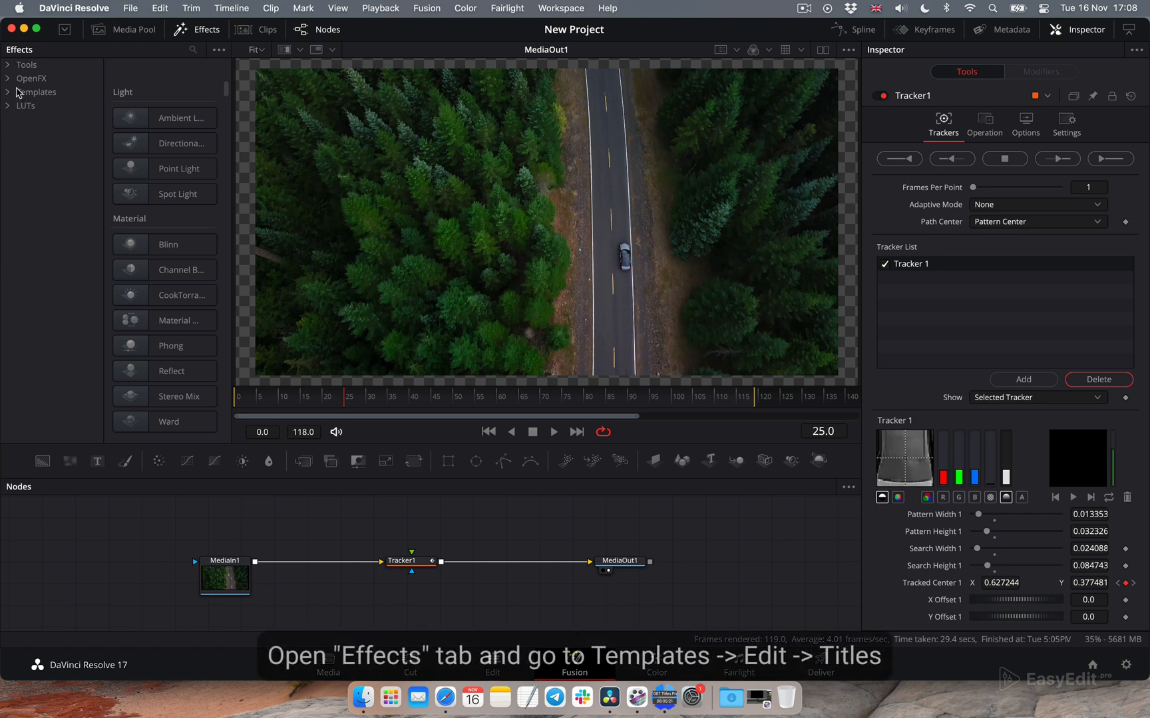
pyautogui.click(34, 92)
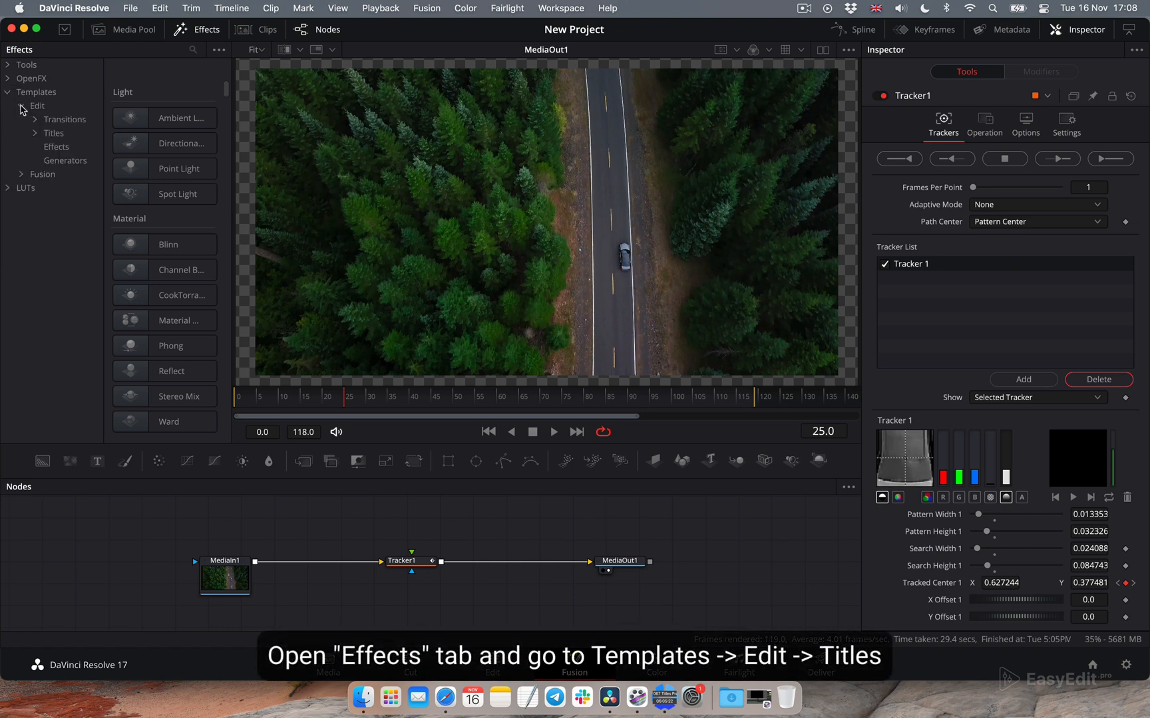
pyautogui.click(35, 132)
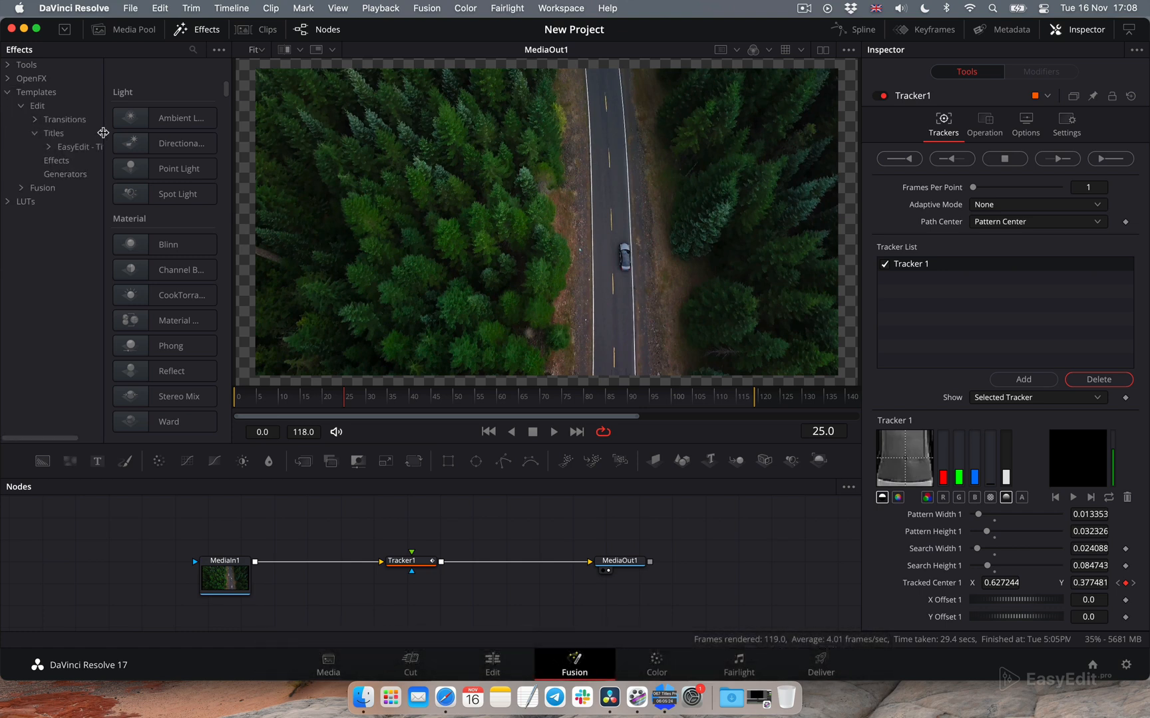
pyautogui.click(93, 146)
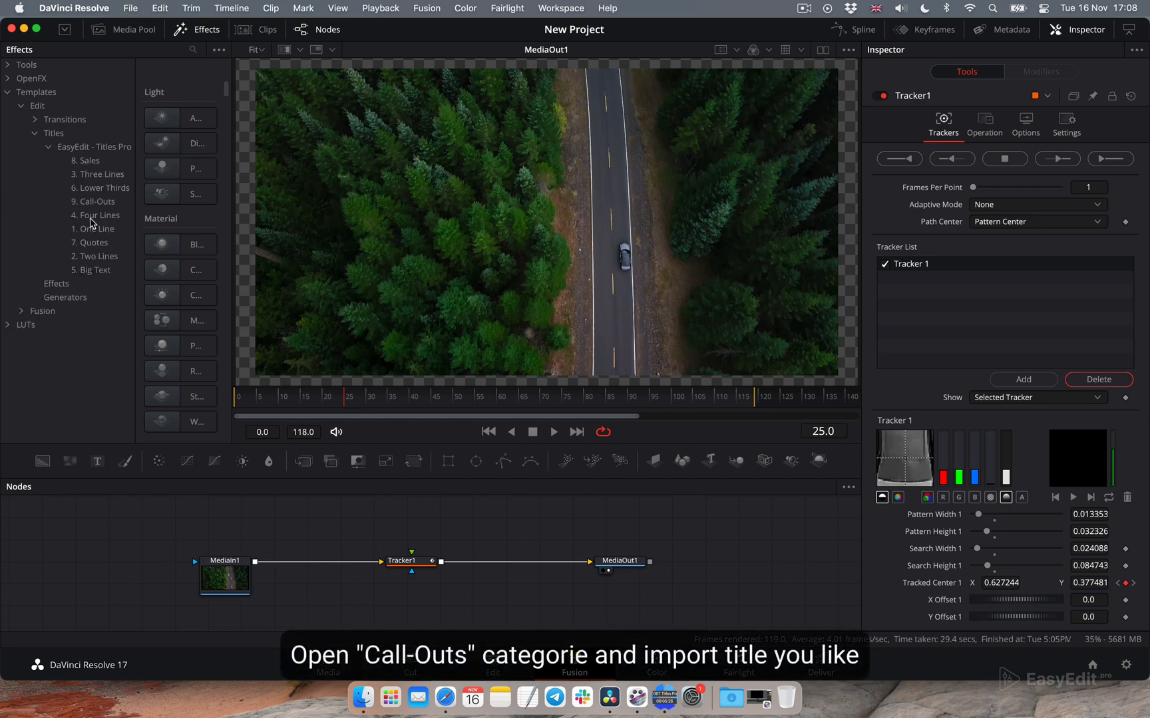
pyautogui.click(94, 201)
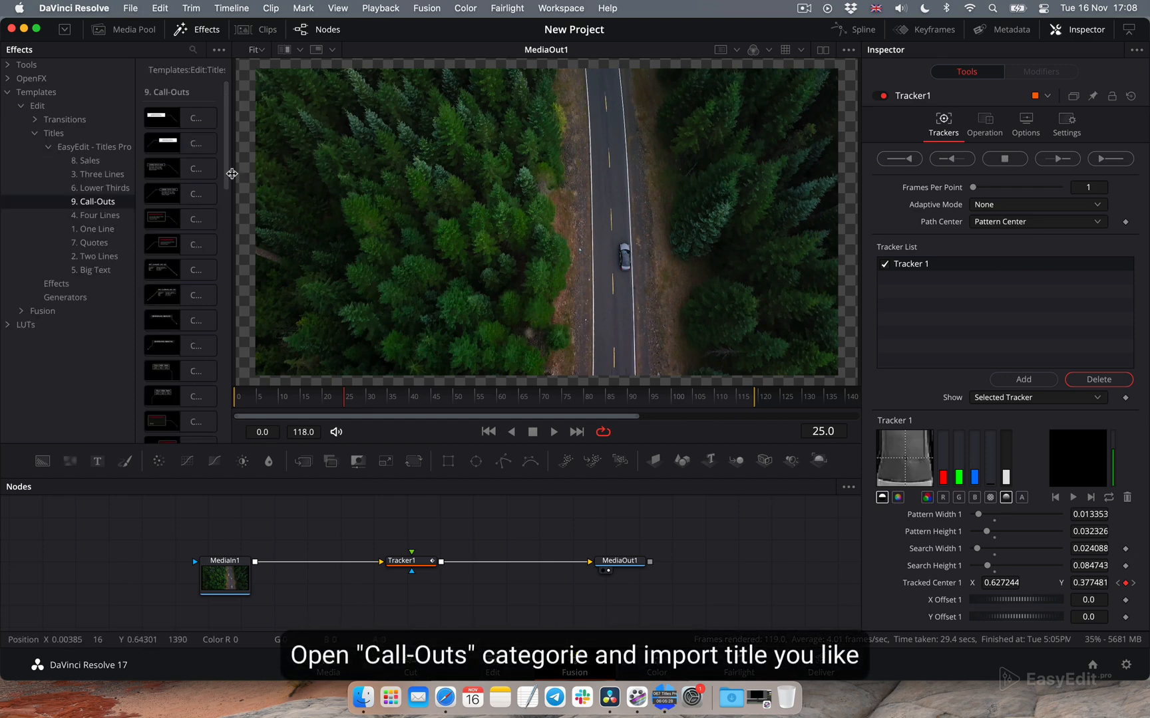
pyautogui.click(213, 270)
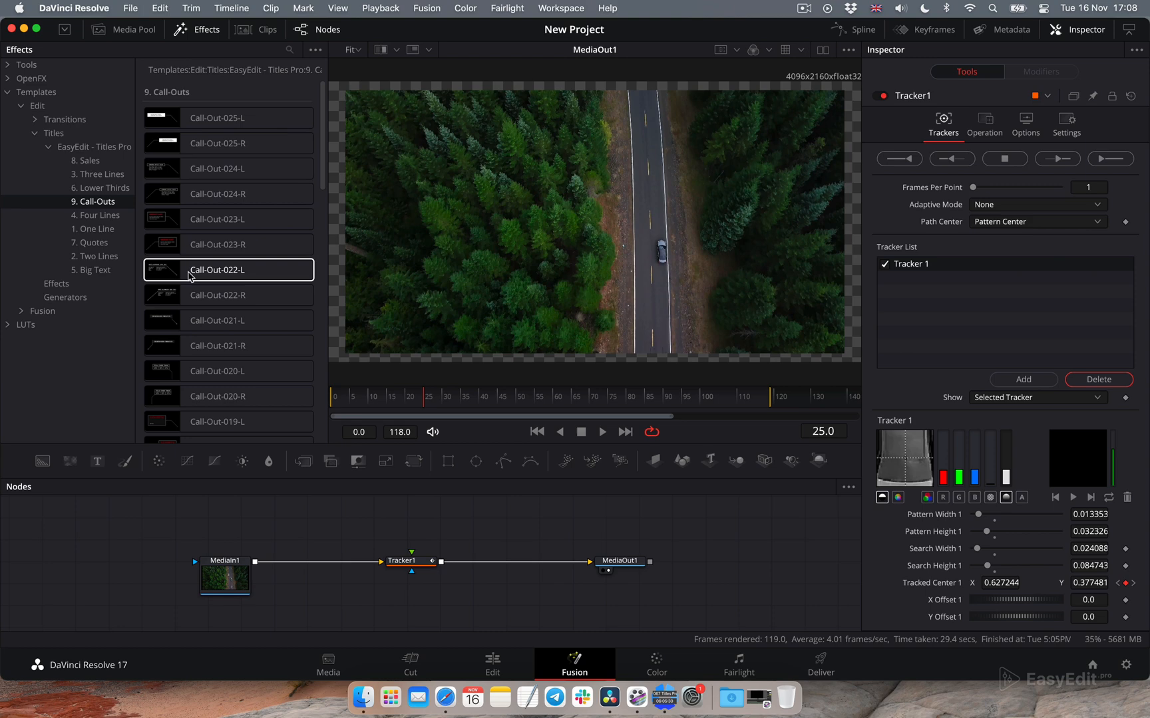
pyautogui.scroll(-3)
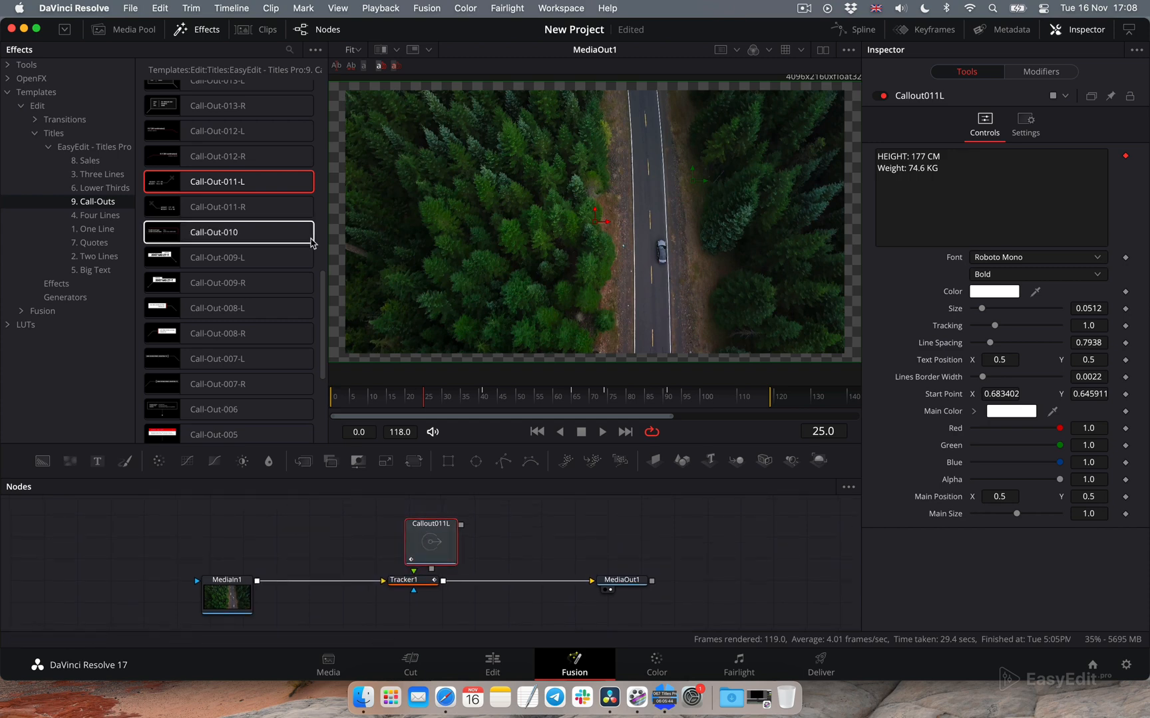
# Step: Close the effects library and set Tracker1's Operation to Match Move
pyautogui.click(195, 29)
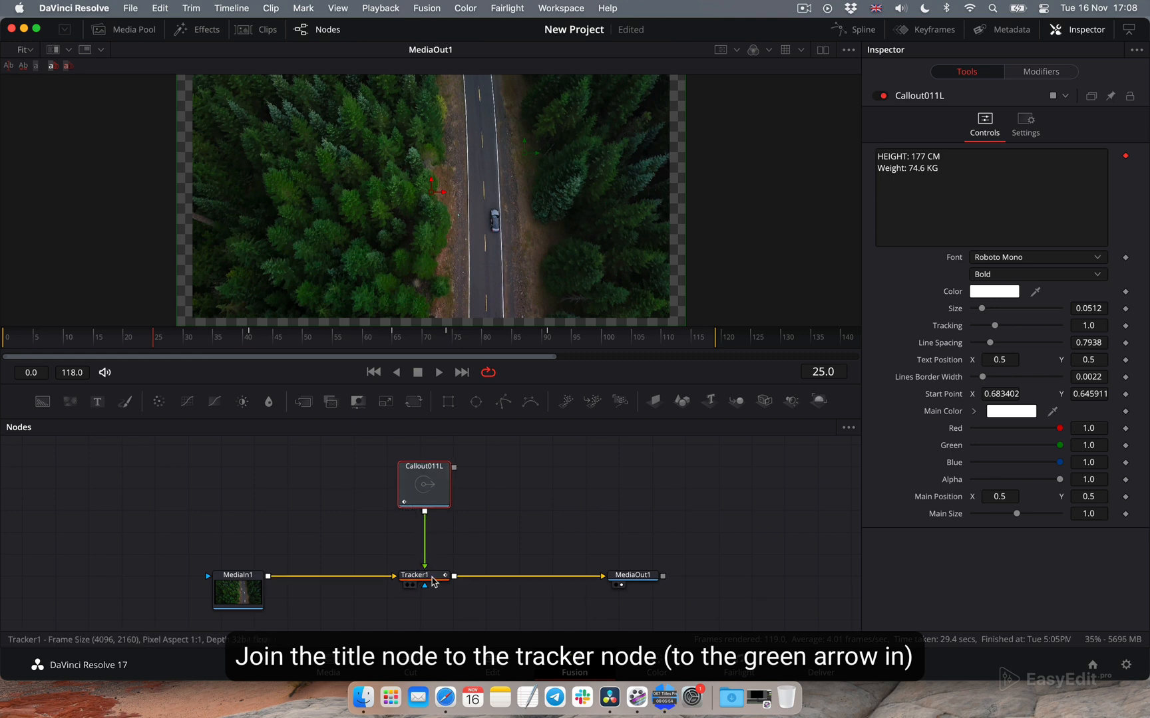
pyautogui.click(413, 575)
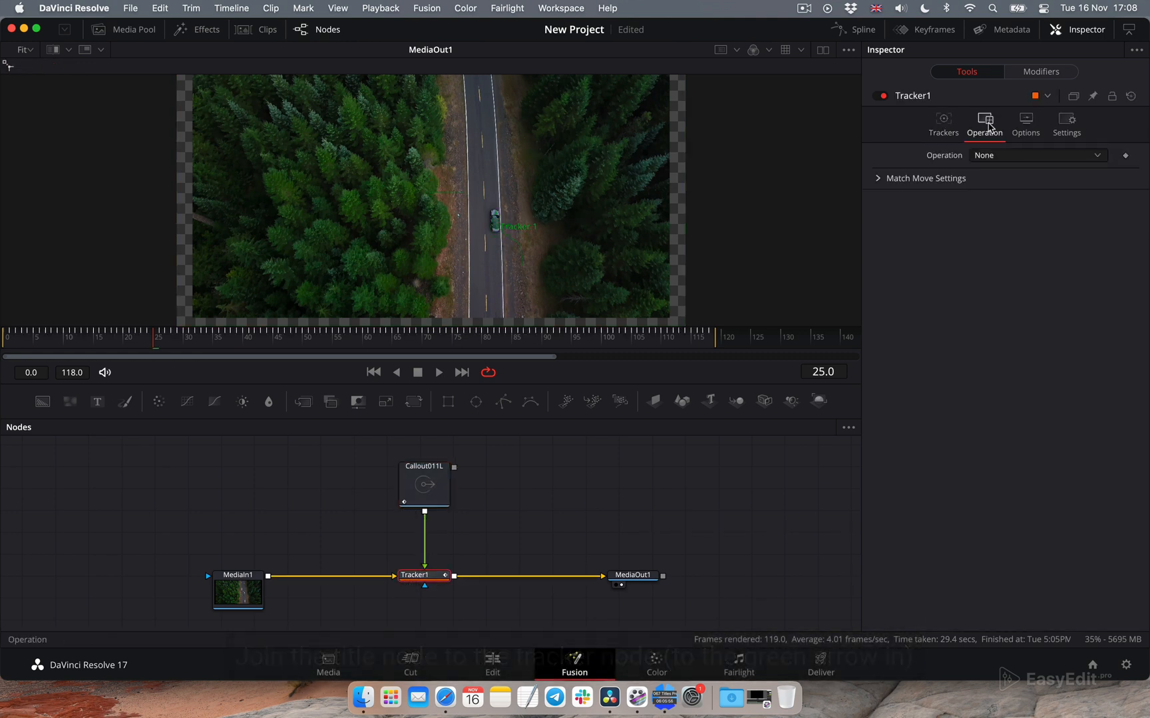
pyautogui.click(1035, 155)
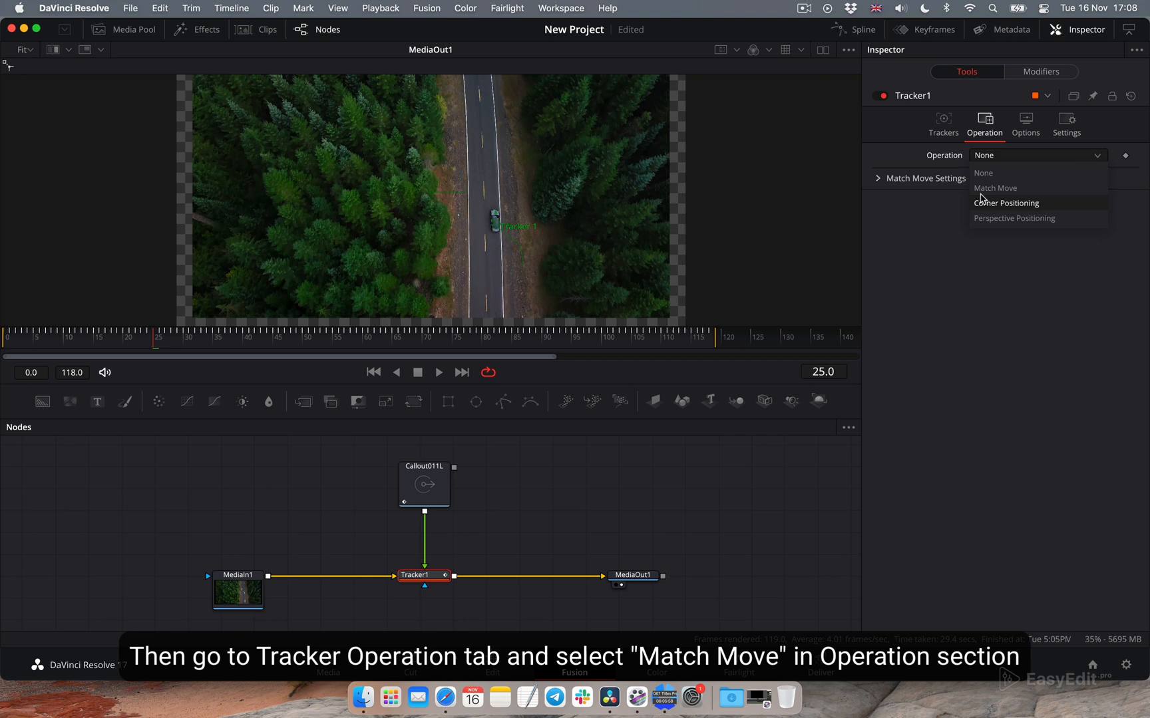
pyautogui.click(994, 188)
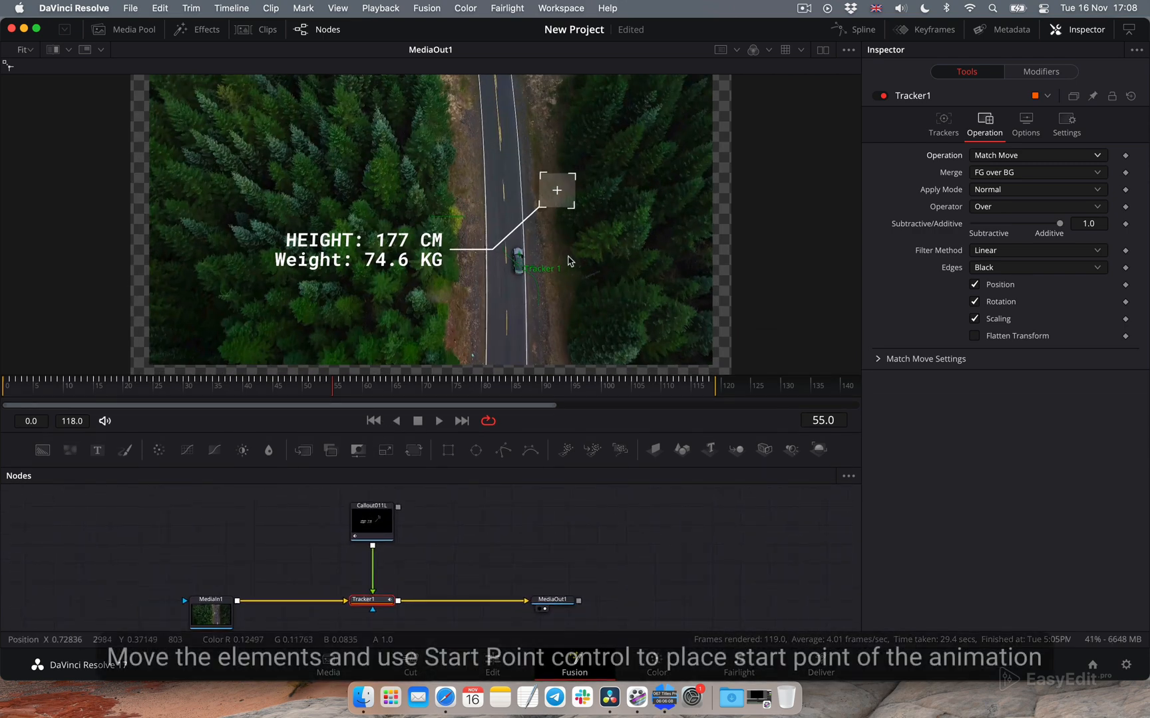
# Step: Select Callout011L and change its text to 'NEW CAR' and '60000$'
pyautogui.click(429, 398)
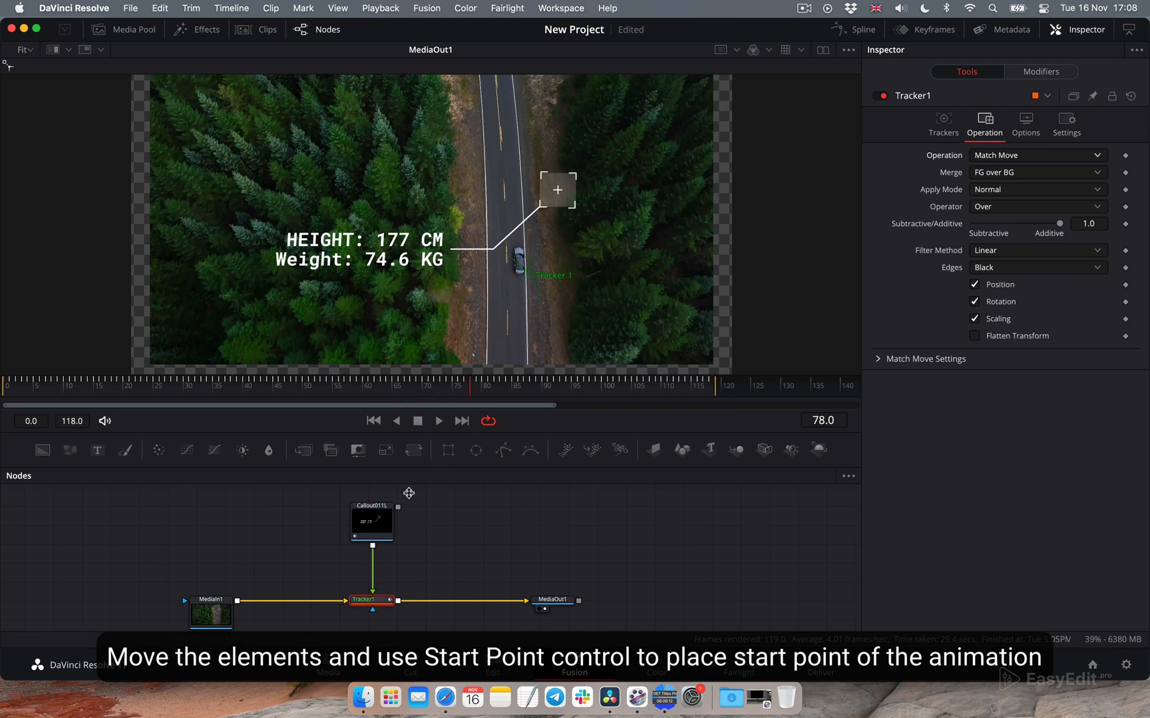
pyautogui.click(372, 524)
pyautogui.write('NEW CAR')
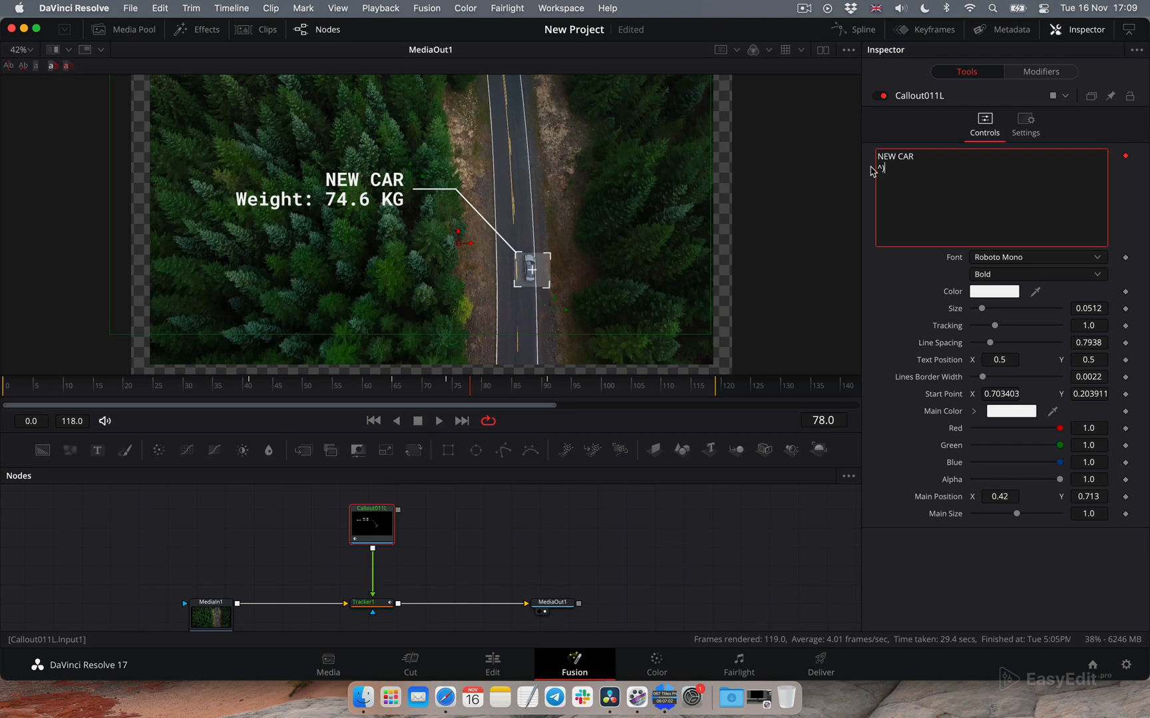
pyautogui.write('60000$')
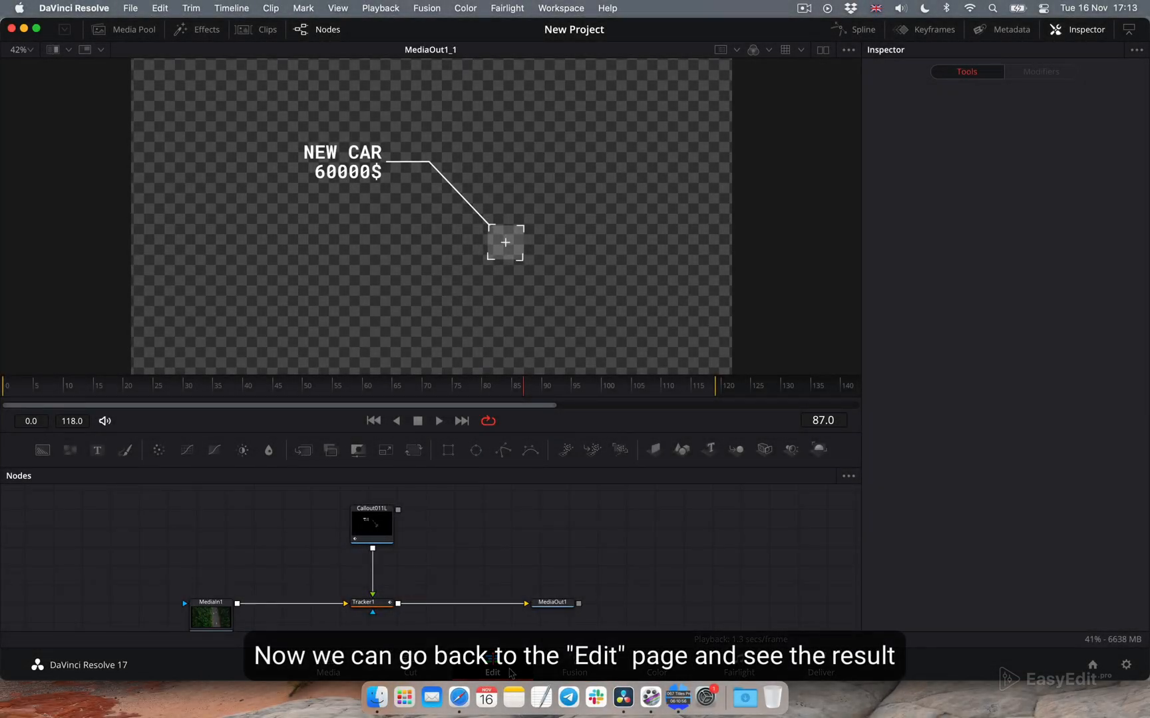
# Step: Play the result on the Edit page with Timeline Proxy Mode at Half Resolution
pyautogui.click(491, 672)
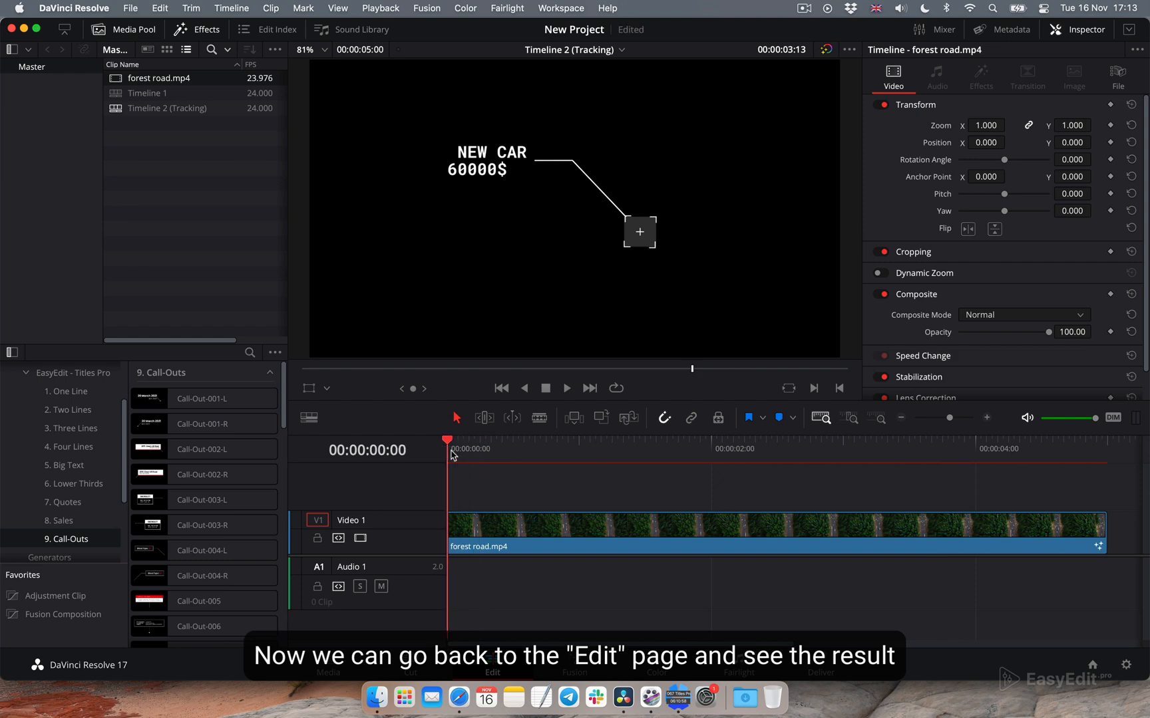
pyautogui.click(733, 448)
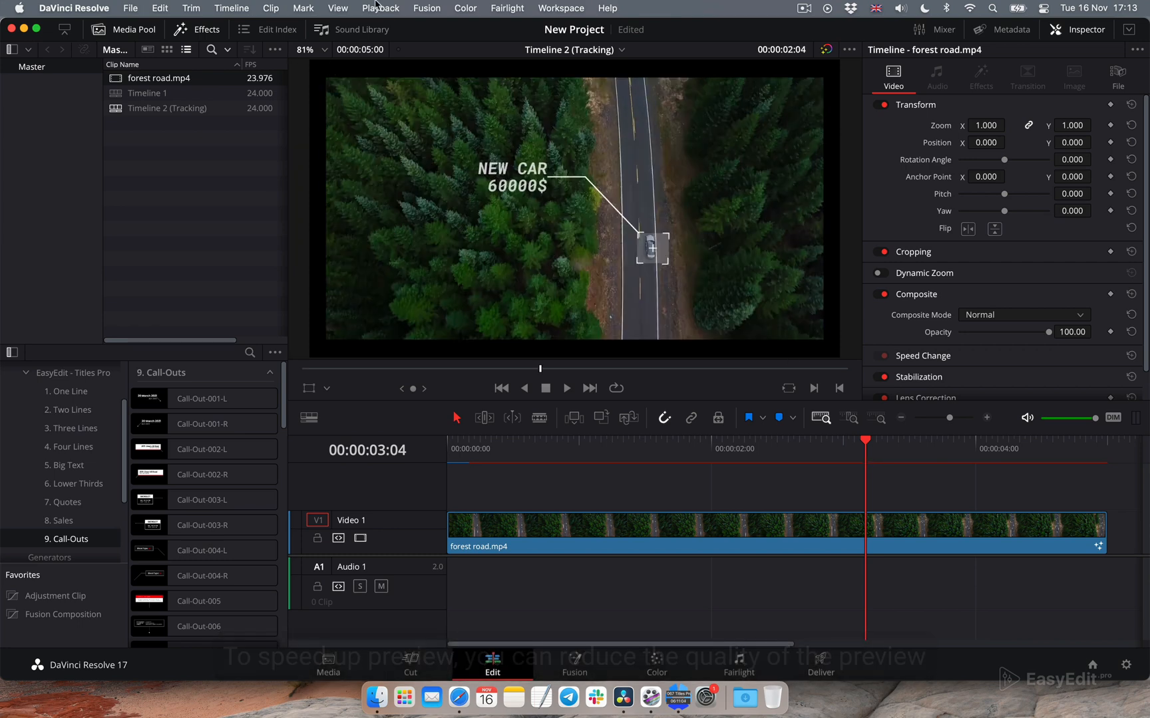
pyautogui.click(380, 8)
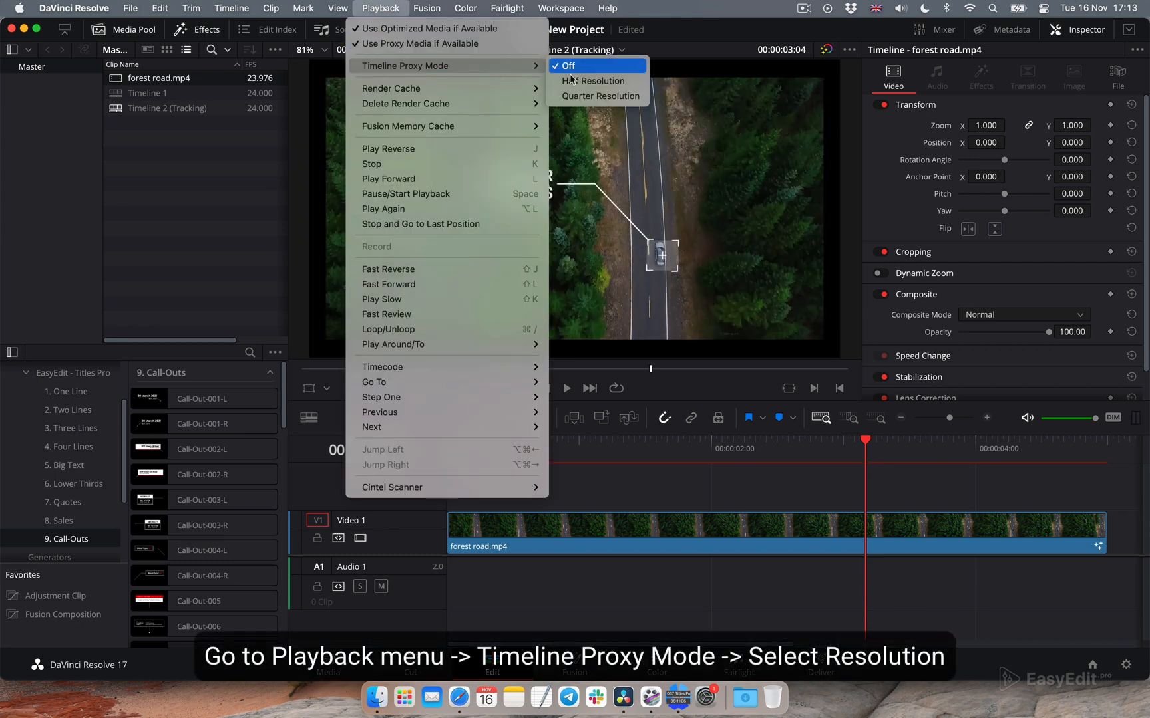
pyautogui.click(584, 80)
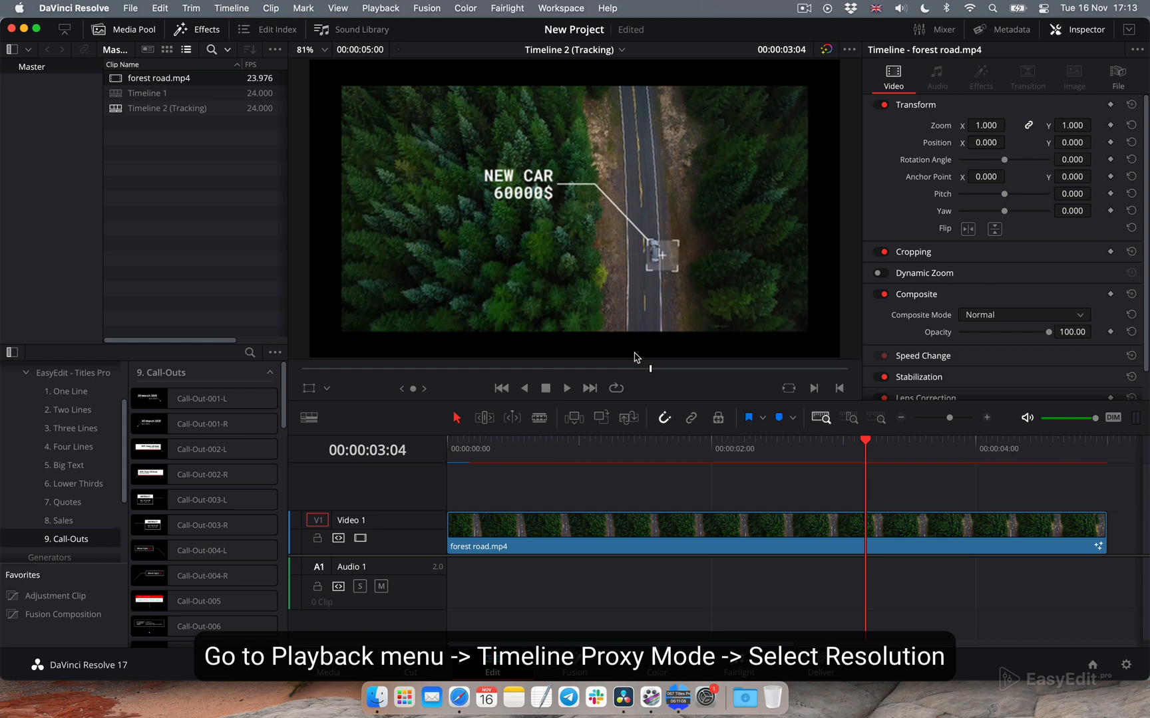